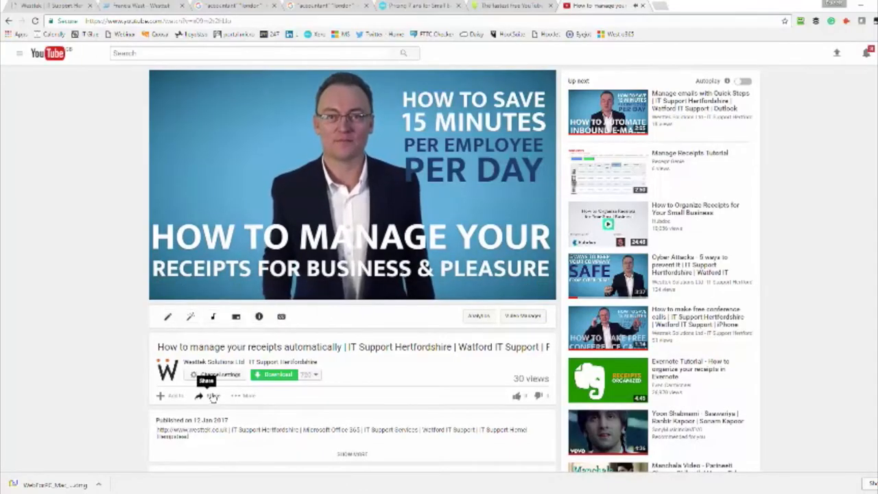
- Paste the video's youtu.be share link into savefrom.net and download it as MP4 720
click(213, 395)
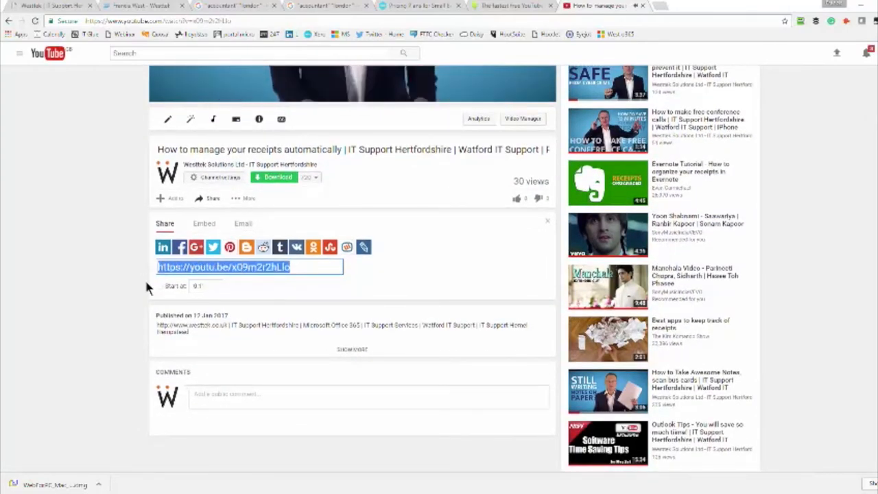
click(511, 5)
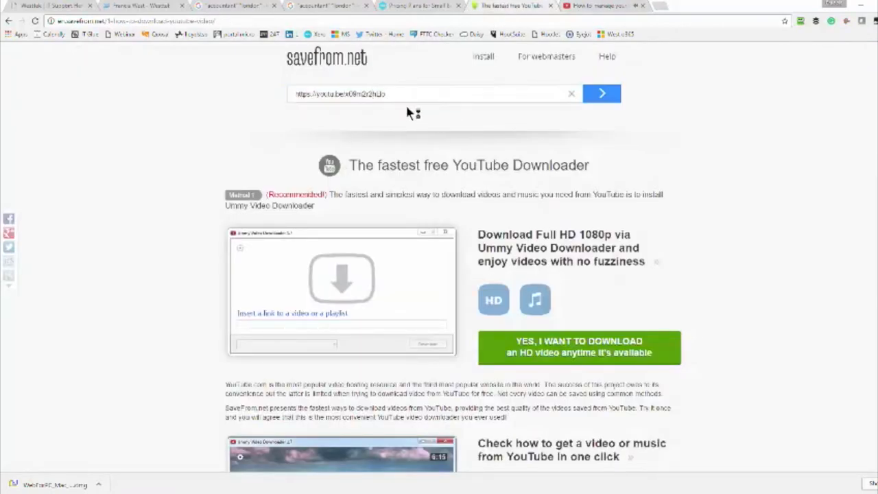
click(602, 93)
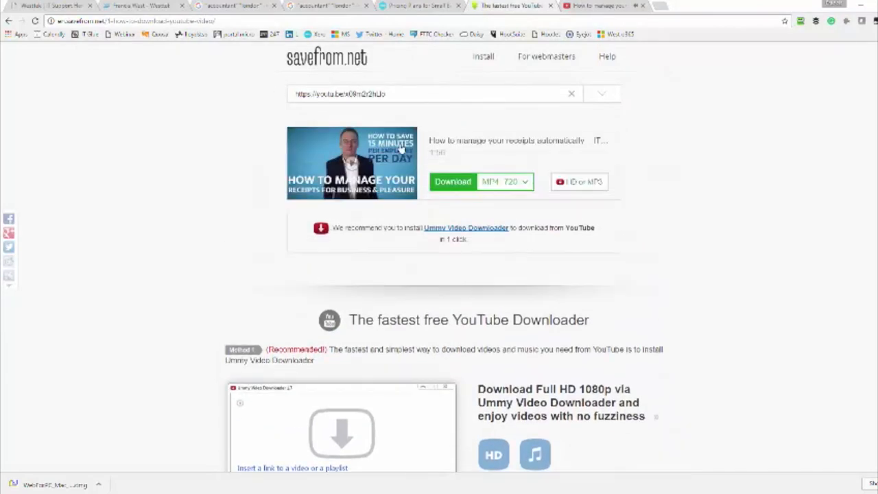
click(351, 162)
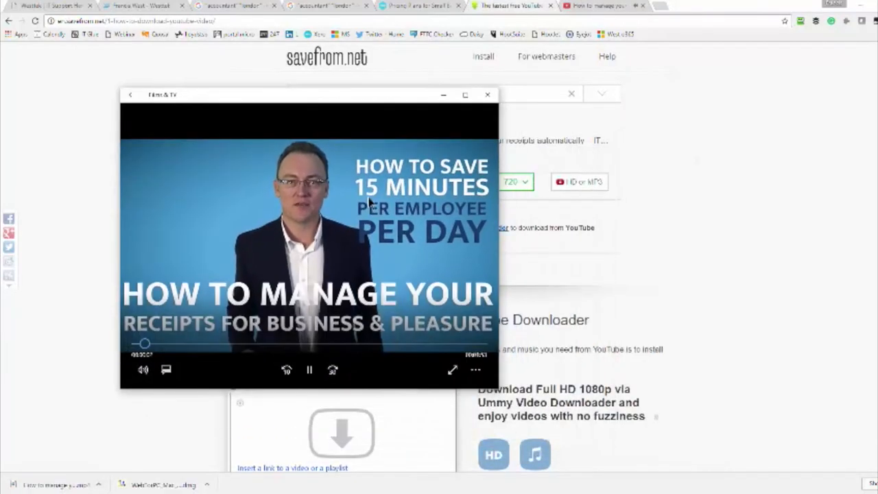